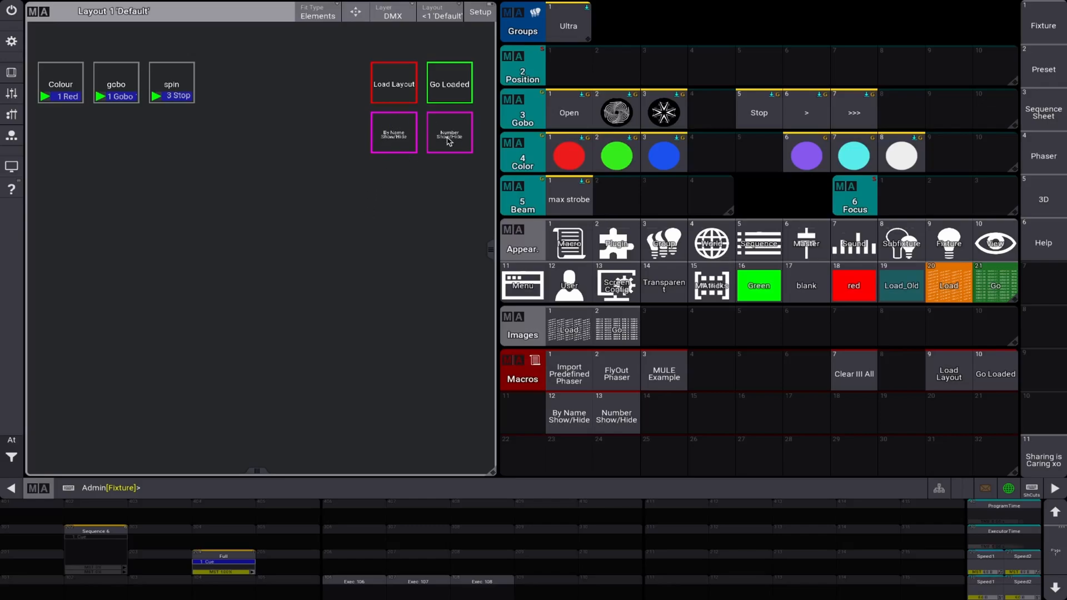
{"action": "mouse_move", "coordinate": [391, 141]}
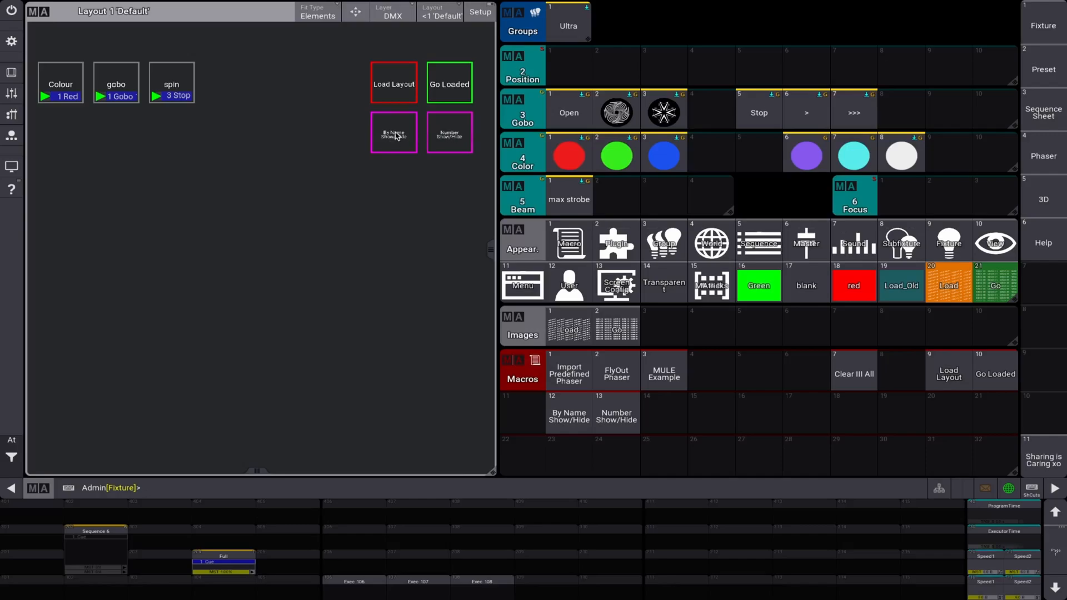
{"action": "mouse_move", "coordinate": [397, 145]}
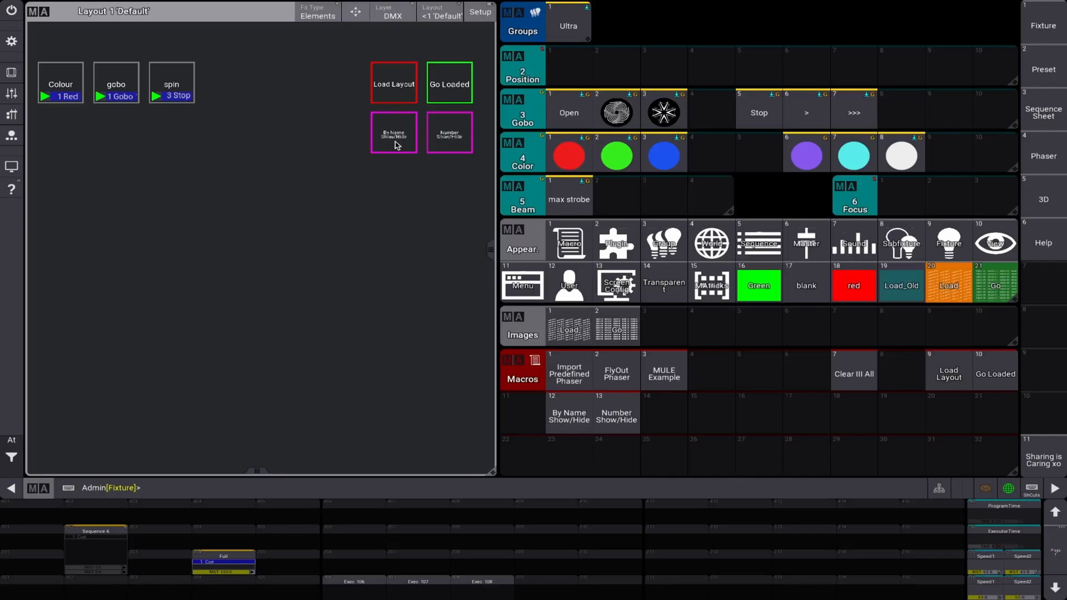
- Bring up Macro 12 'By Name Show/Hide' showing its Hide and Show lines for Layout 1.'colour'
{"action": "left_click", "coordinate": [393, 132]}
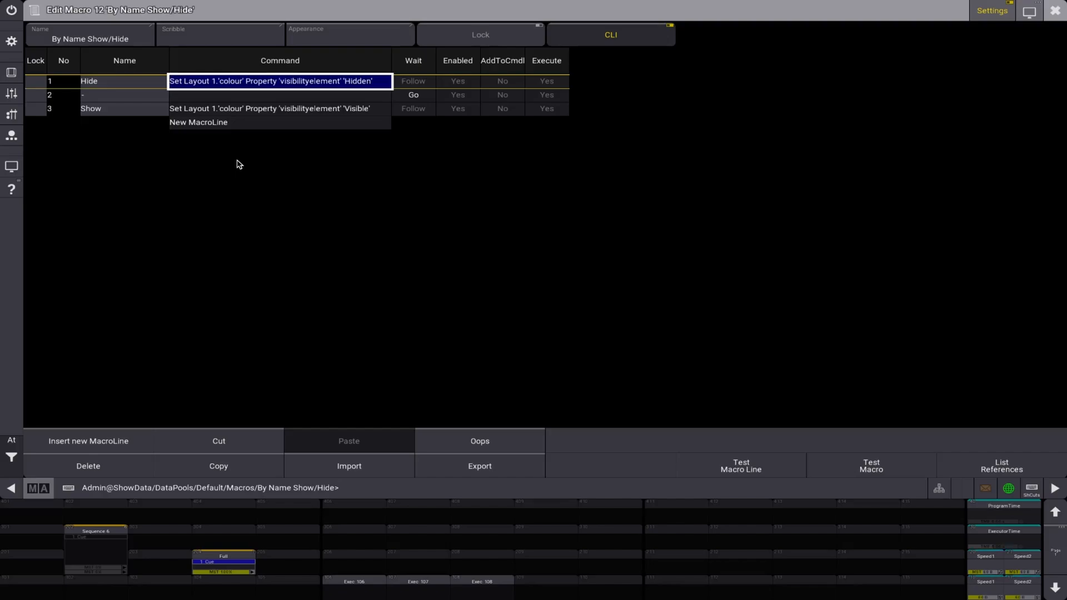
- Close the Edit Macro window, returning to Layout 1 'Default' with Colour still shown
{"action": "left_click", "coordinate": [279, 108]}
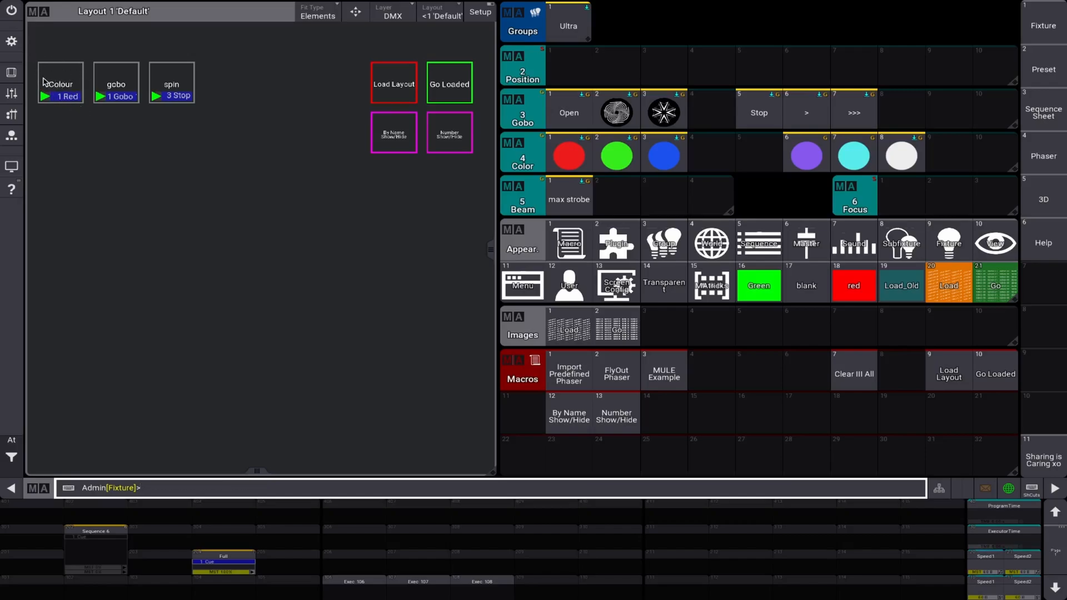
{"action": "mouse_move", "coordinate": [395, 143]}
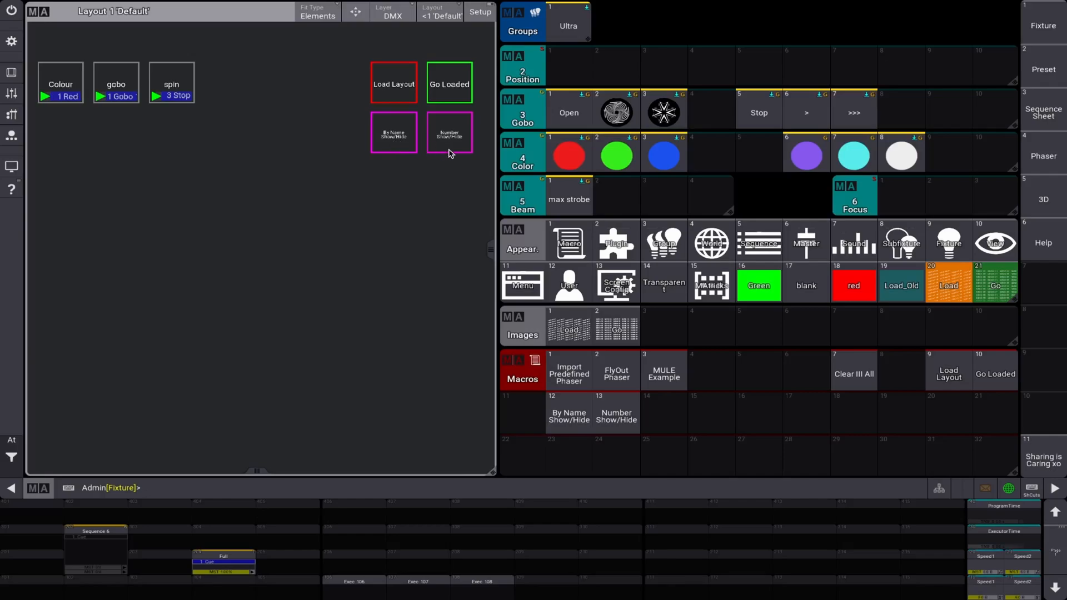
- Review Macro 13 'Number Show/Hide' hiding and showing elements 1 thru 3, then close it
{"action": "double_click", "coordinate": [448, 132]}
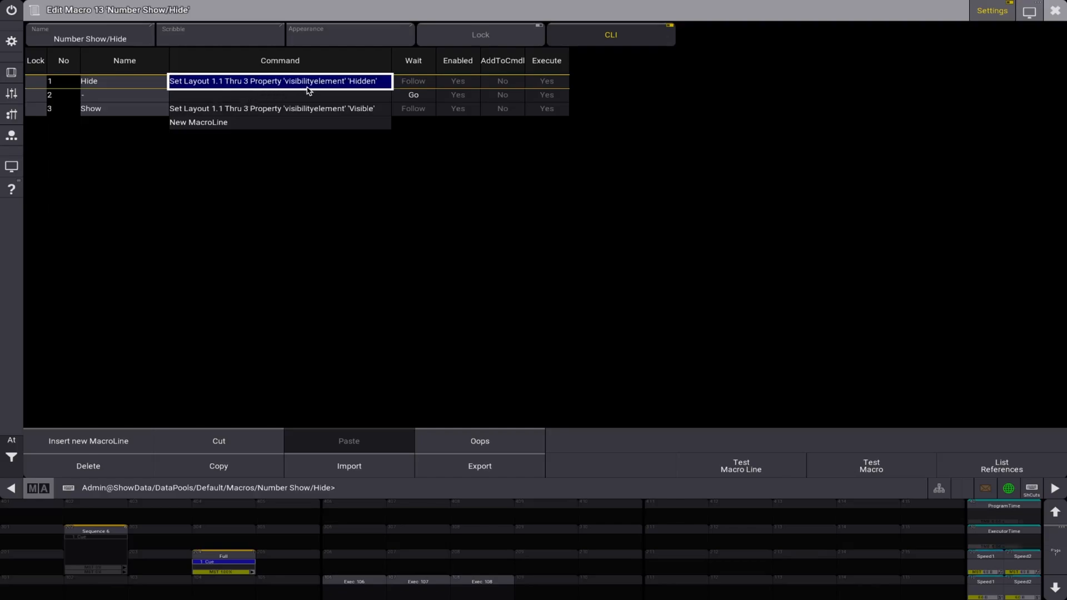
{"action": "mouse_move", "coordinate": [353, 81]}
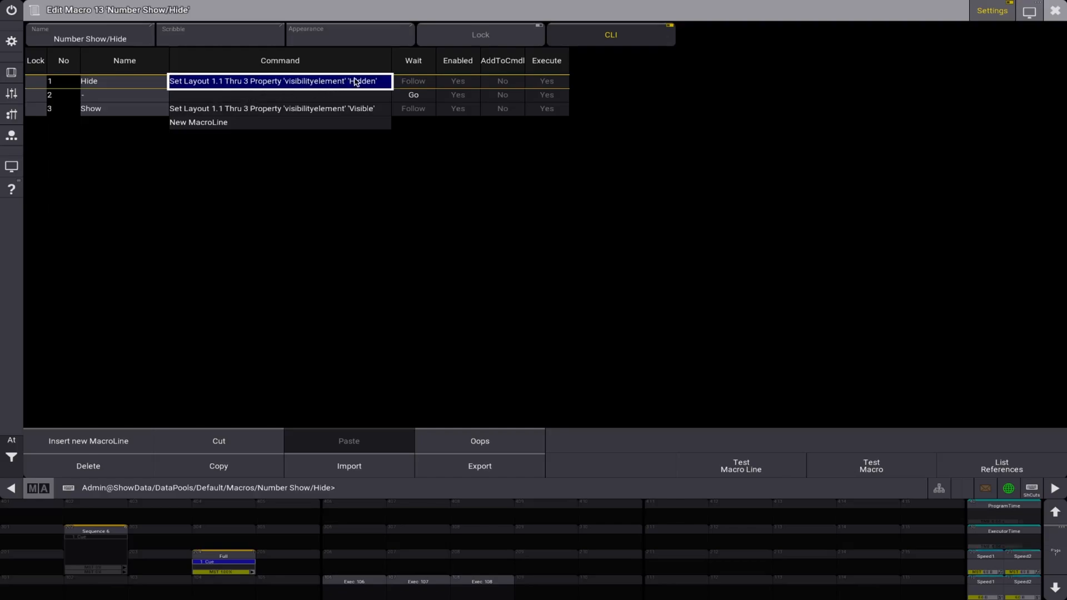
{"action": "left_click", "coordinate": [279, 107]}
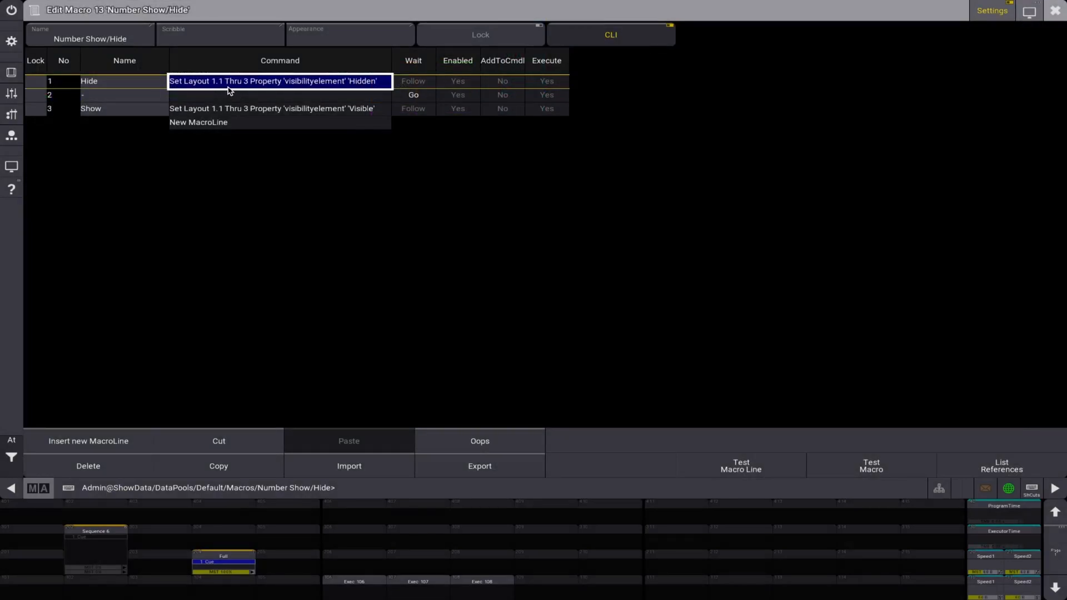
{"action": "mouse_move", "coordinate": [248, 96]}
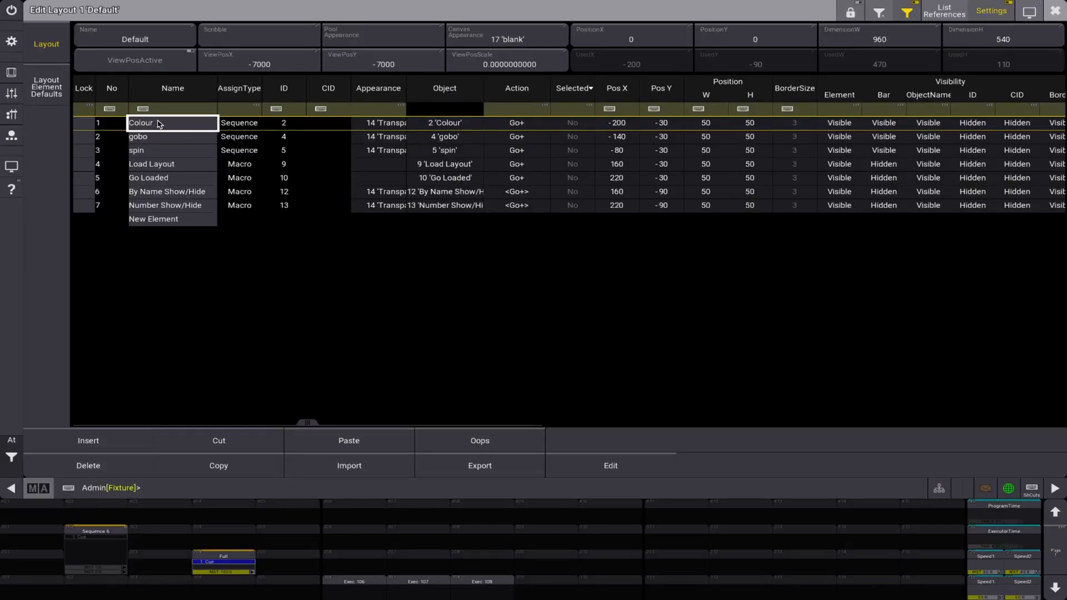
{"action": "left_click", "coordinate": [173, 122]}
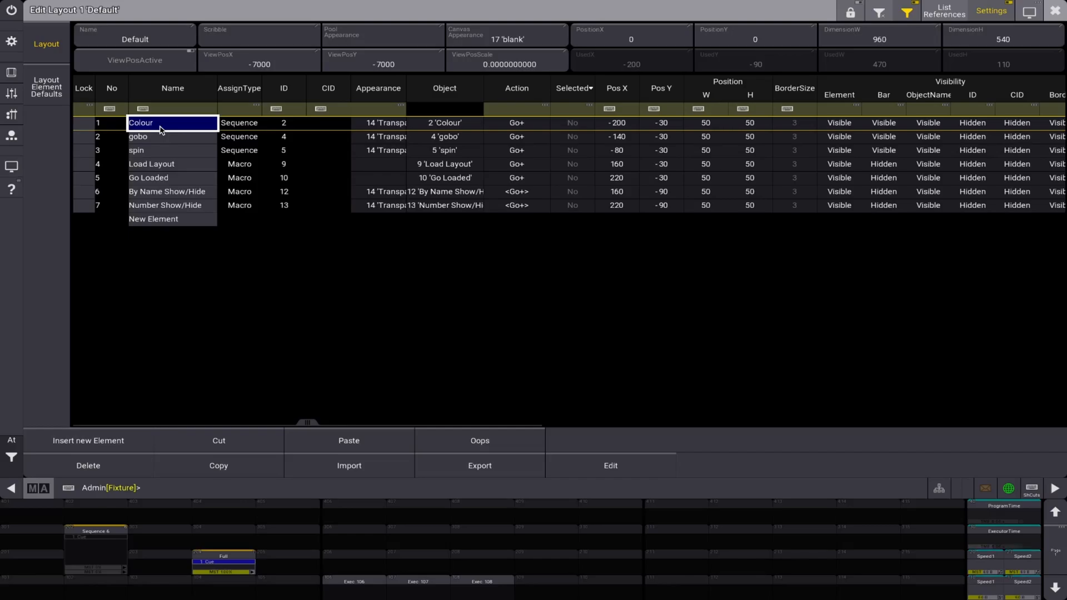
{"action": "mouse_move", "coordinate": [163, 132]}
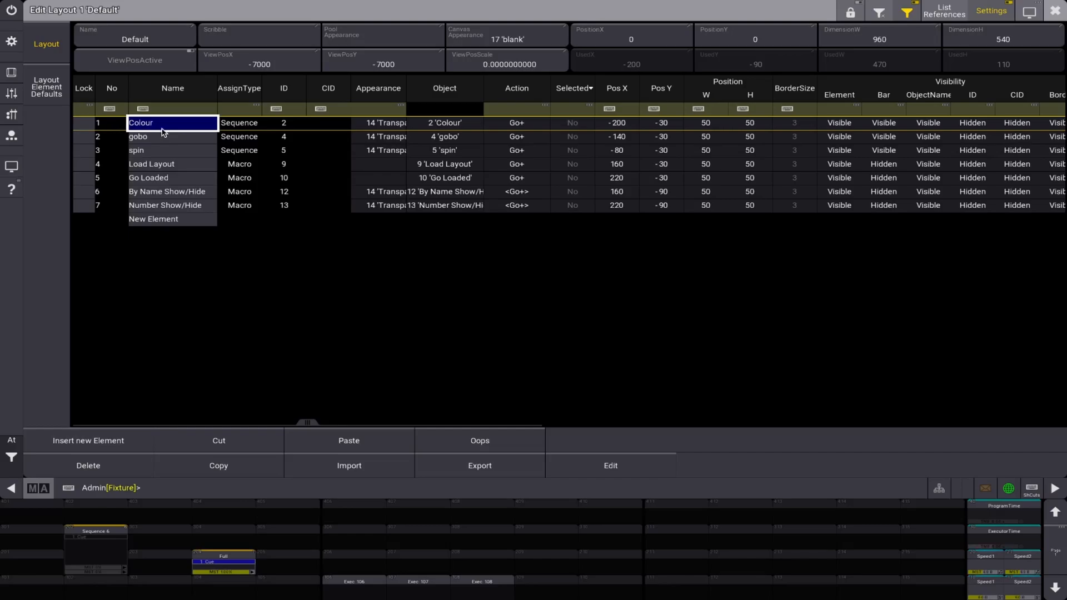
{"action": "mouse_move", "coordinate": [120, 131]}
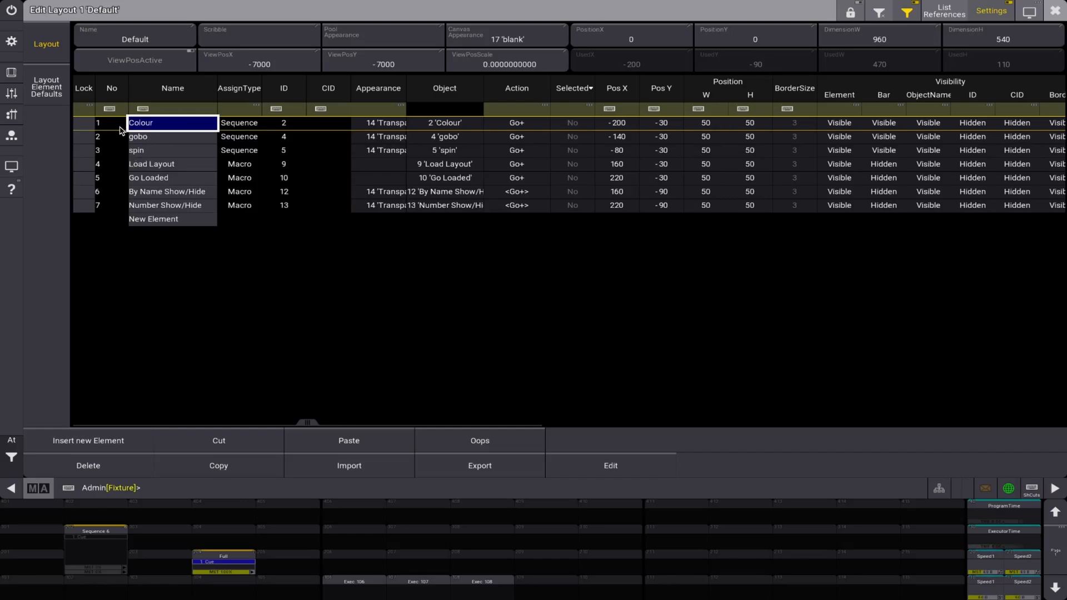
{"action": "mouse_move", "coordinate": [114, 93]}
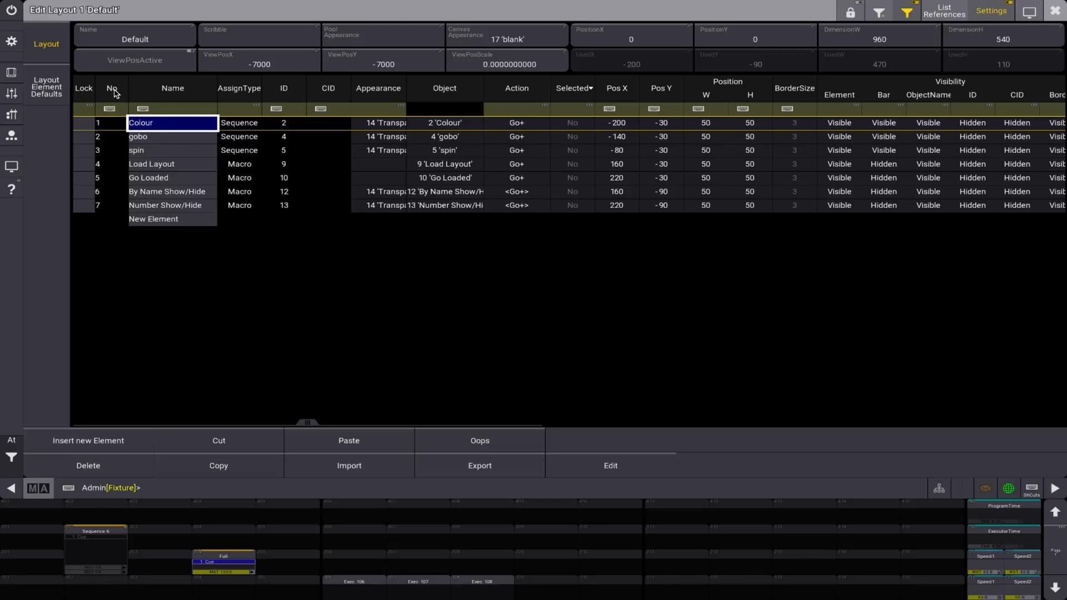
{"action": "mouse_move", "coordinate": [115, 132]}
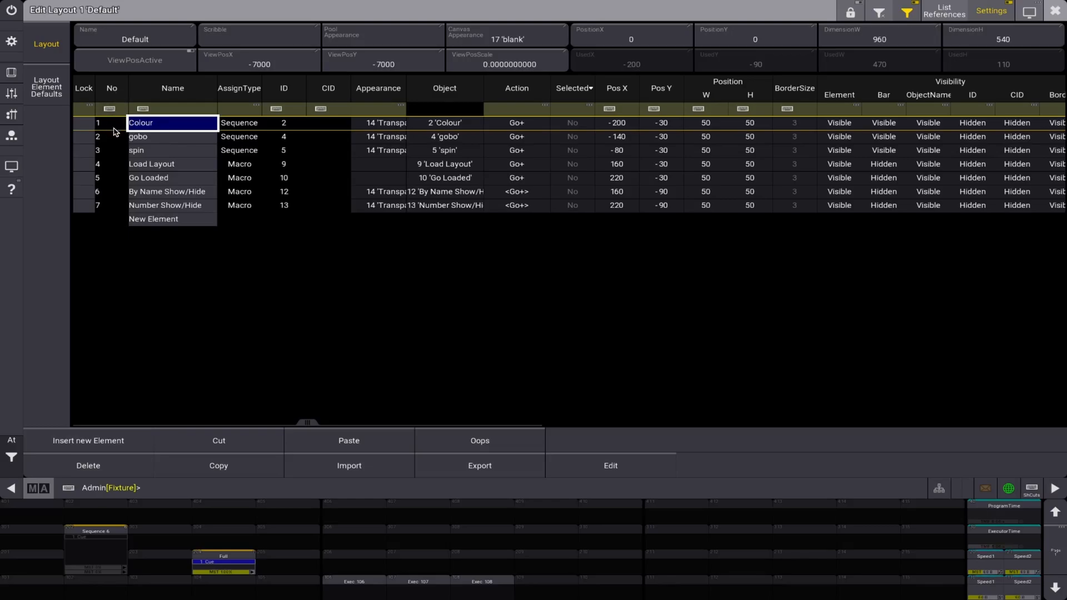
{"action": "mouse_move", "coordinate": [153, 148]}
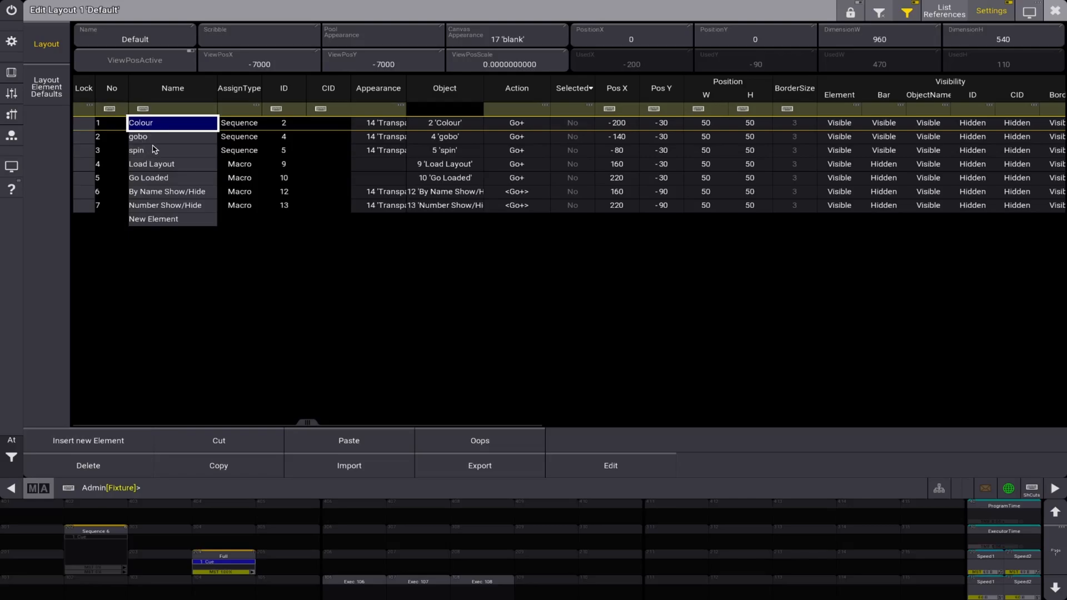
{"action": "mouse_move", "coordinate": [109, 152]}
{"action": "type", "text": "edult"}
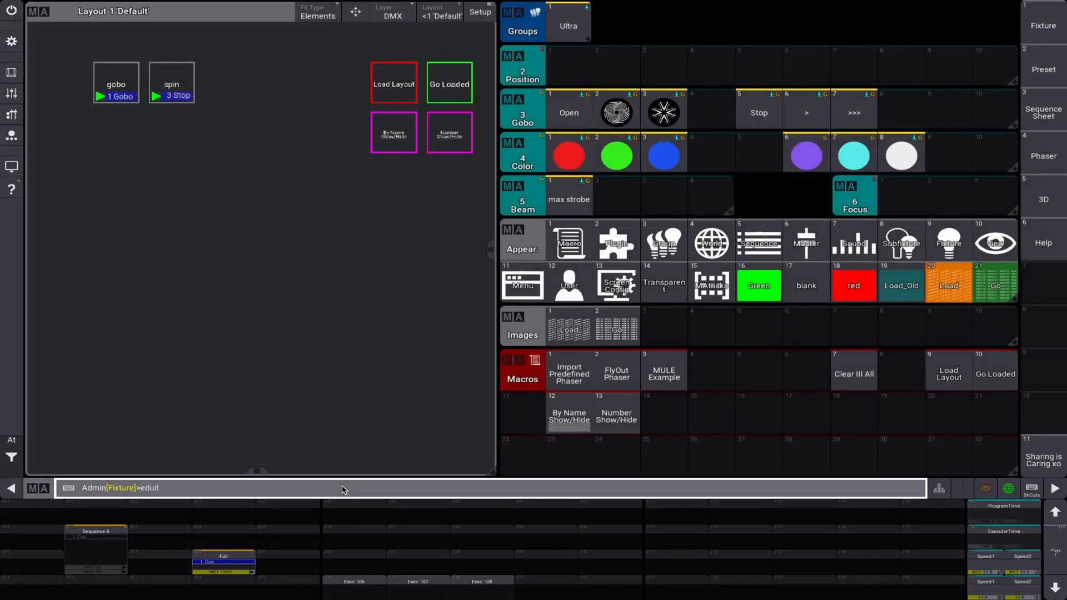
- Enter Edit Layout 1 and select the Colour element now listed as Hidden
{"action": "type", "text": "lay"}
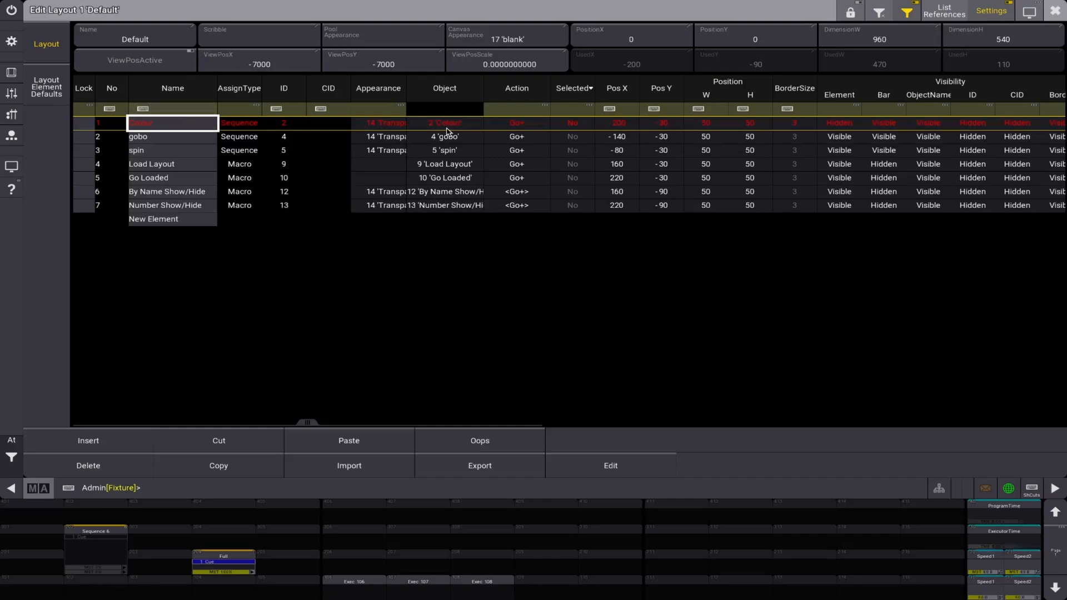
{"action": "left_click", "coordinate": [839, 123]}
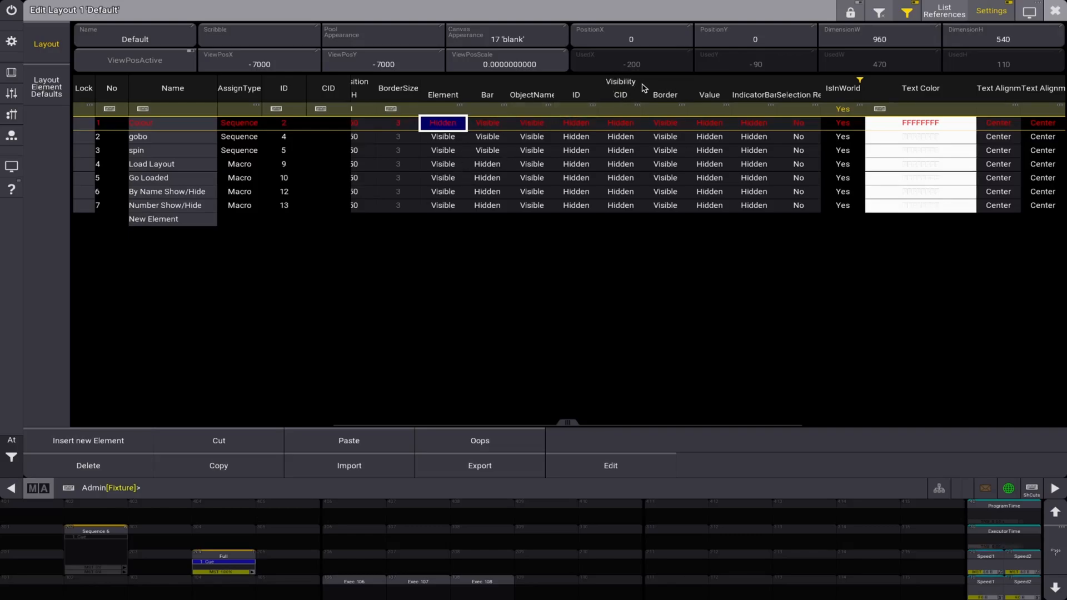
{"action": "mouse_move", "coordinate": [515, 103]}
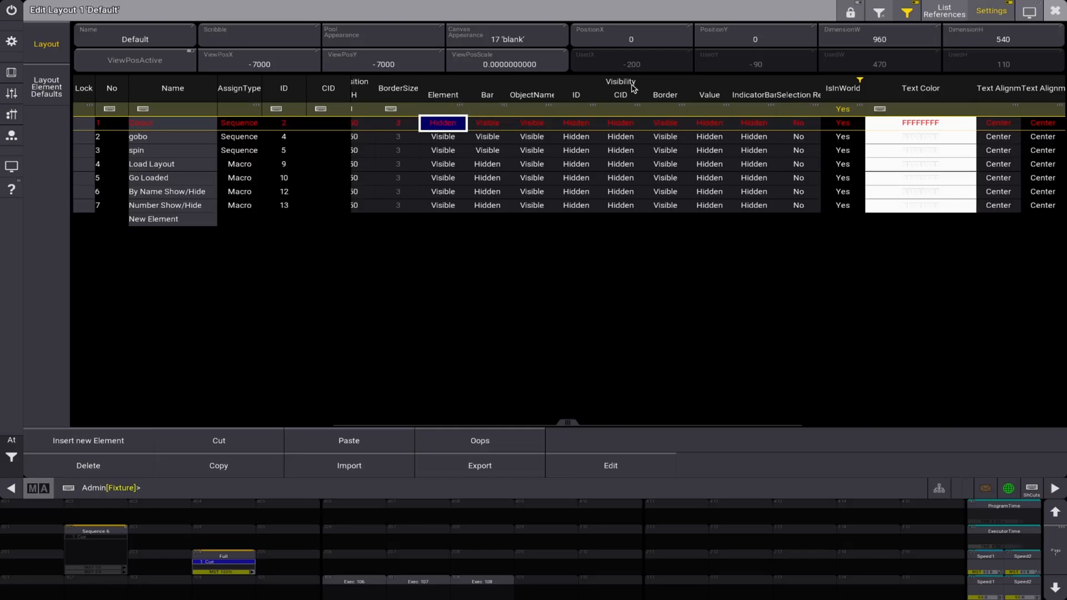
{"action": "mouse_move", "coordinate": [447, 99]}
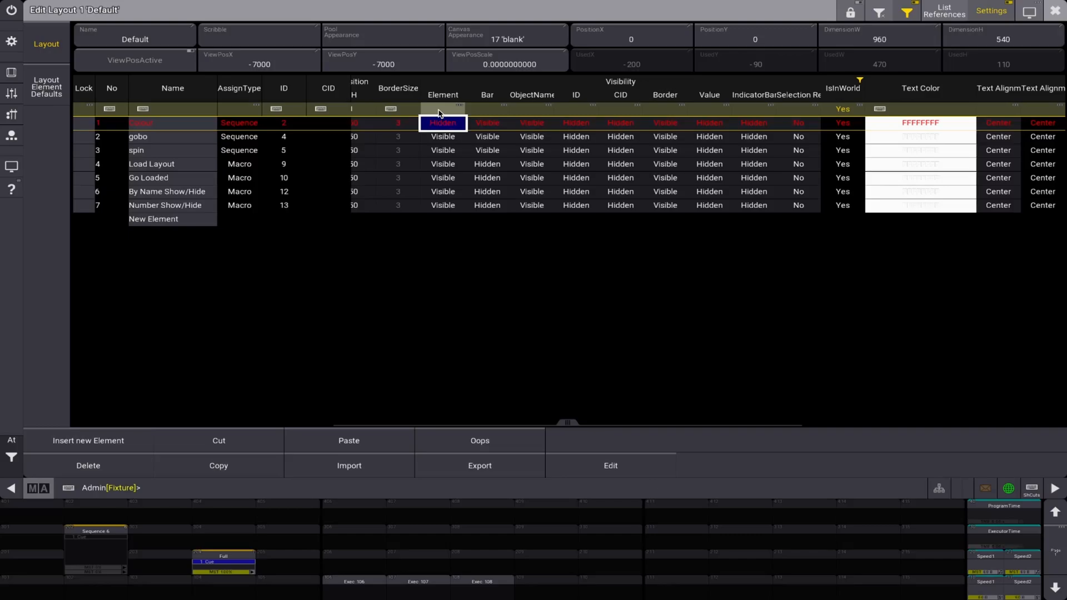
{"action": "mouse_move", "coordinate": [454, 112]}
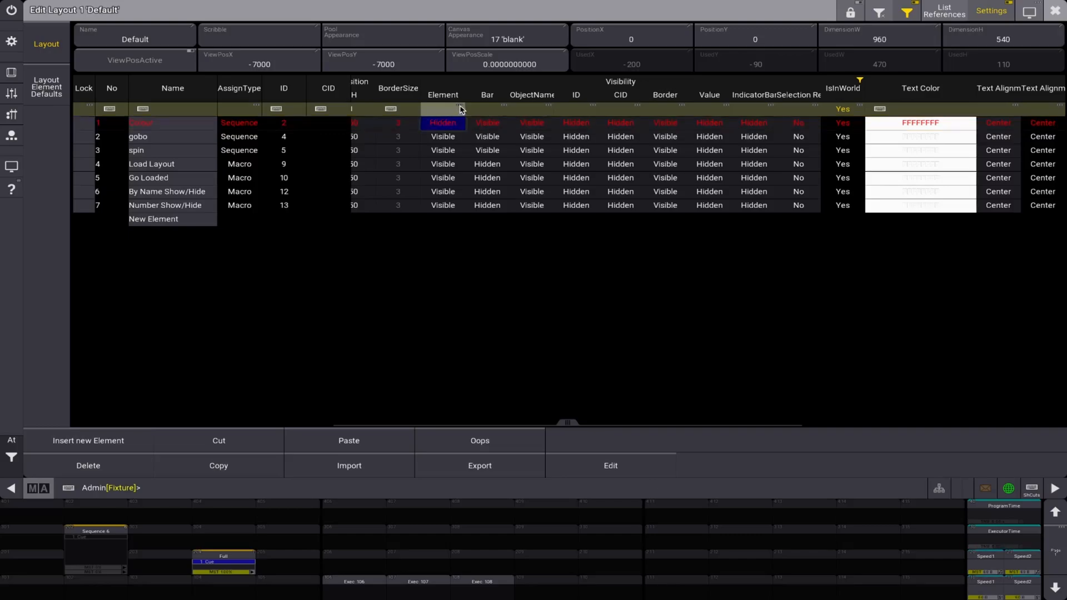
- Set the Visibility Element filter to Visible in the Select filter popup
{"action": "left_click", "coordinate": [443, 109]}
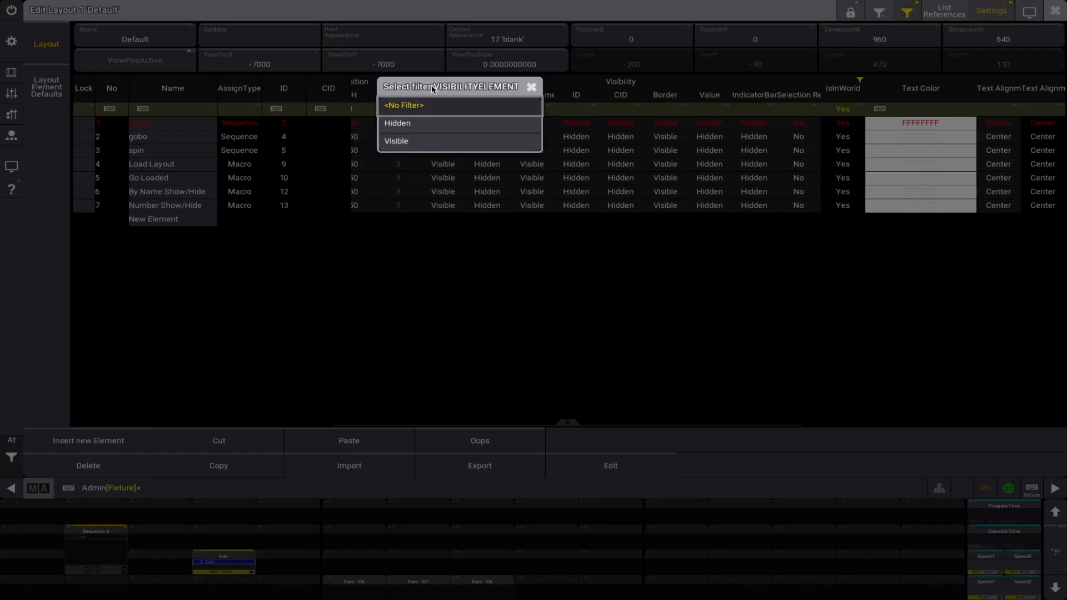
{"action": "left_click", "coordinate": [397, 141]}
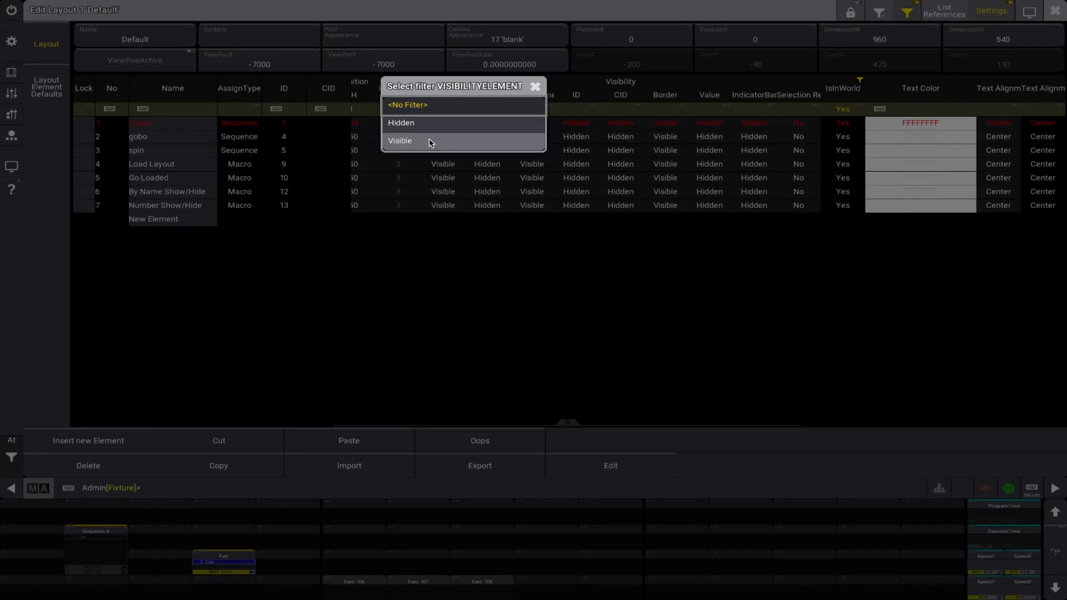
{"action": "left_click", "coordinate": [400, 141]}
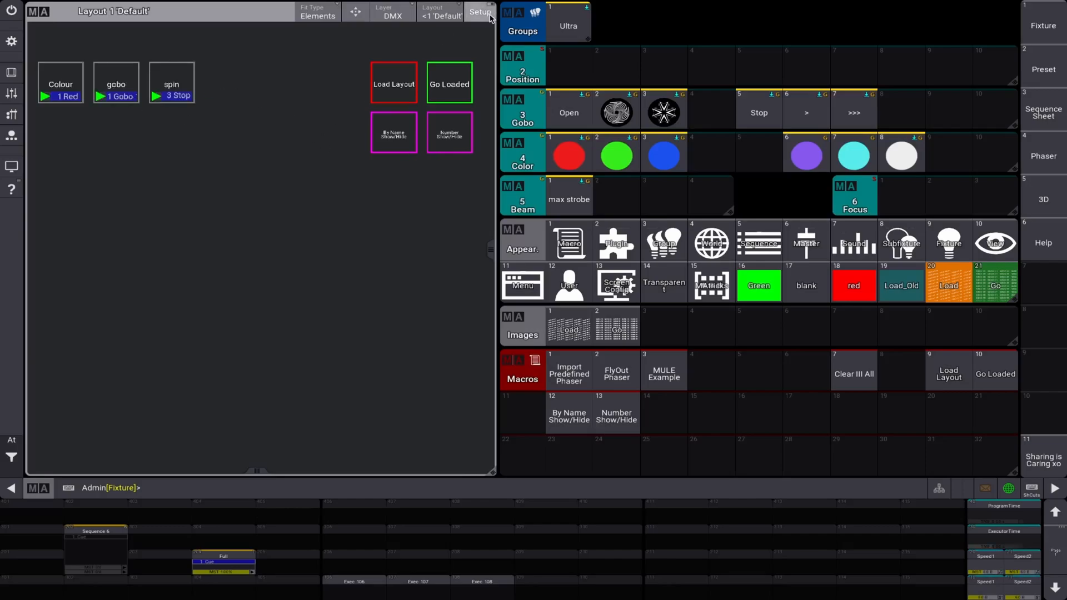
{"action": "mouse_move", "coordinate": [199, 64]}
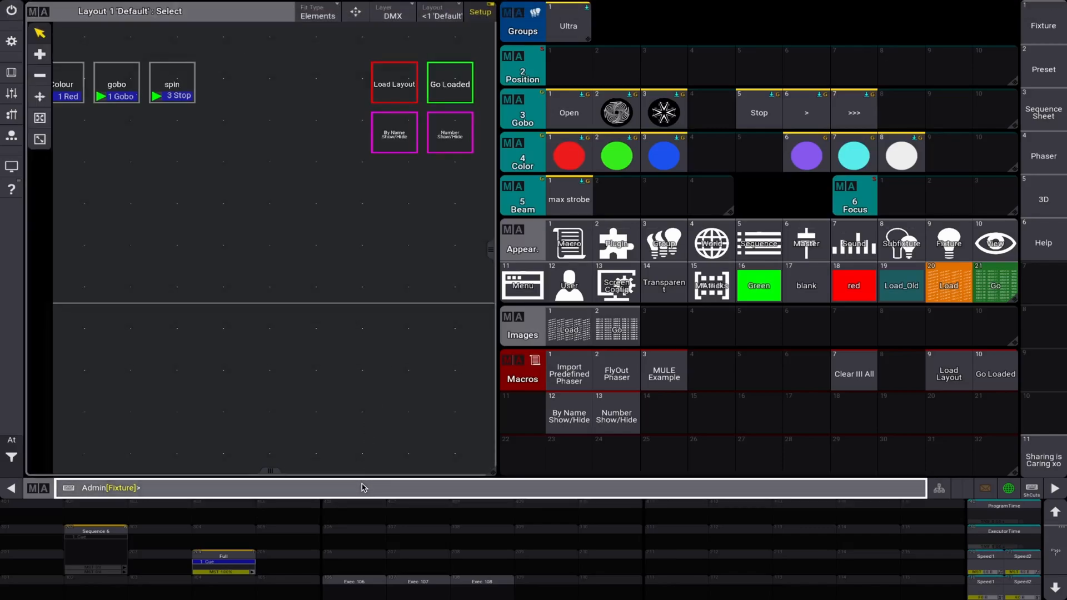
- Delete the spin element, then run Number Show/Hide to hide elements 1 thru 3
{"action": "type", "text": "delet"}
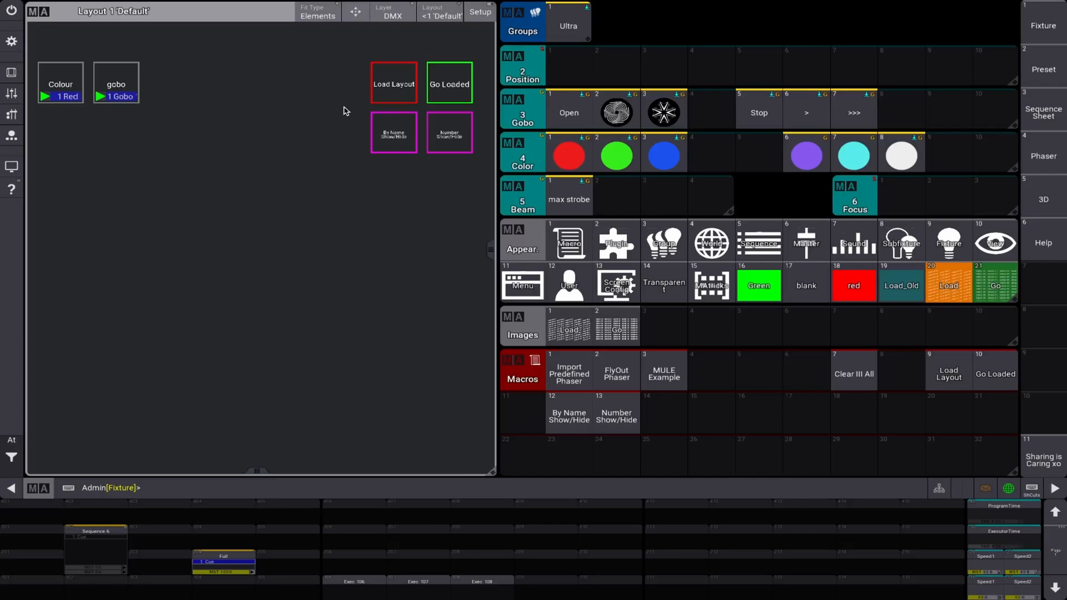
{"action": "mouse_move", "coordinate": [448, 135]}
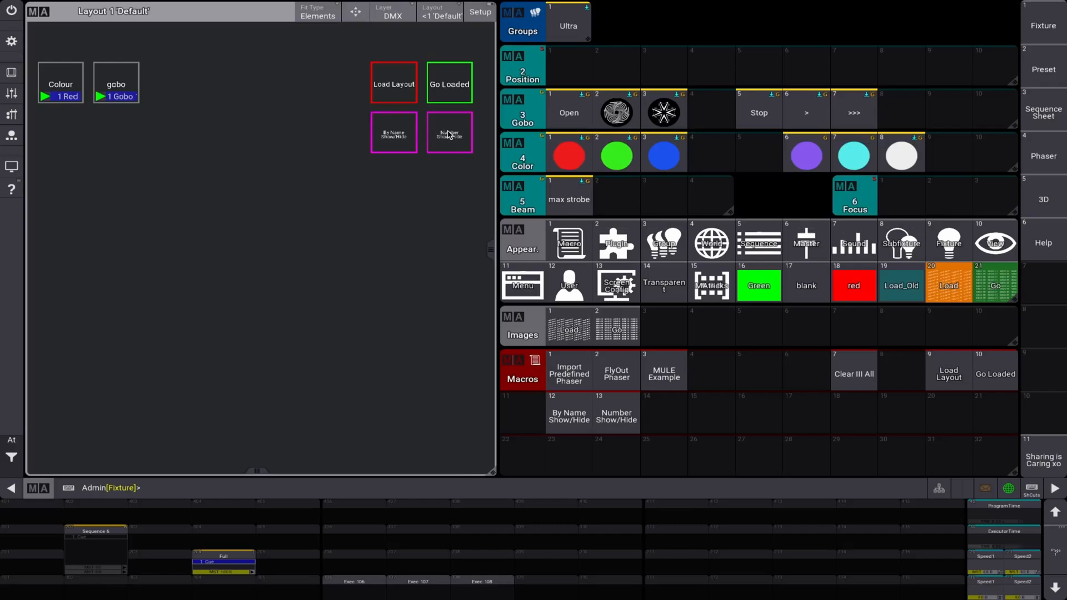
{"action": "left_click", "coordinate": [394, 84]}
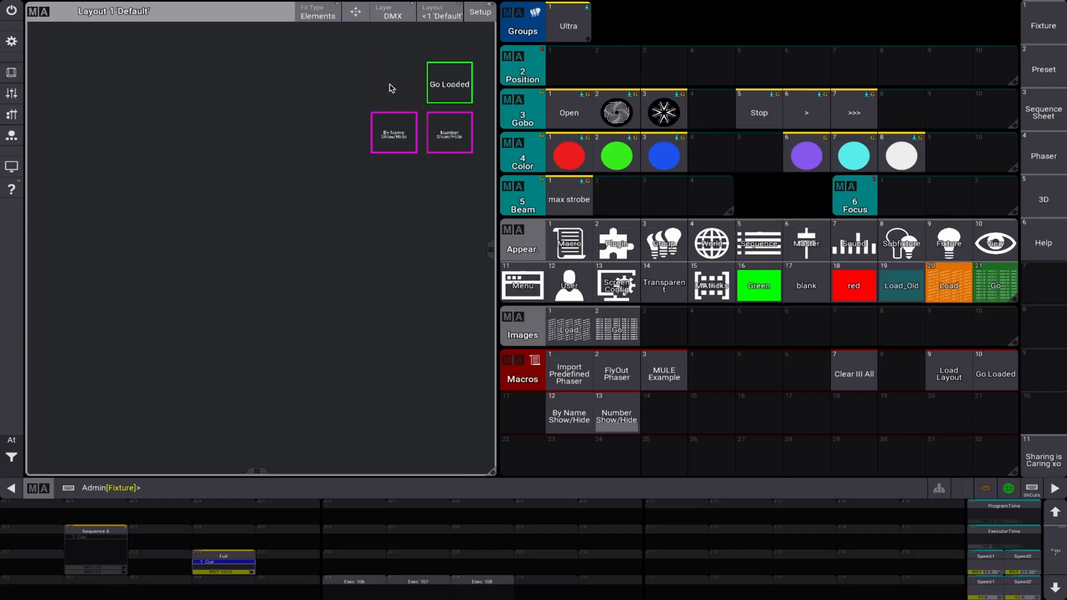